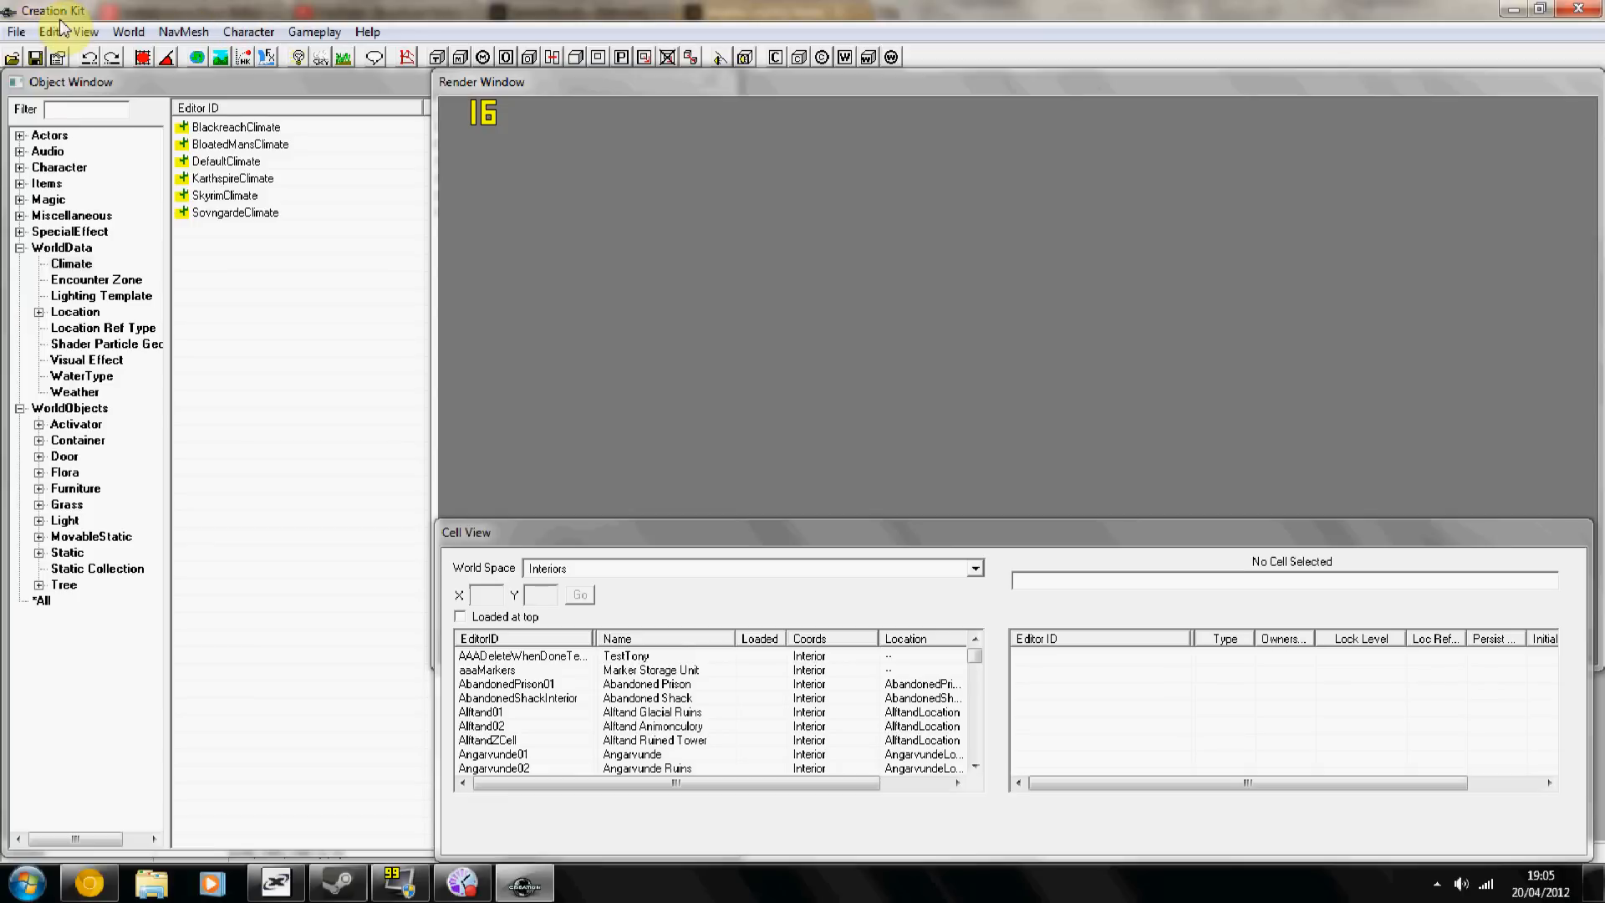
Load Skyrim.esm as master and save the new plugin as TESTINGTHINGS.
{"action": "left_click", "coordinate": [15, 30]}
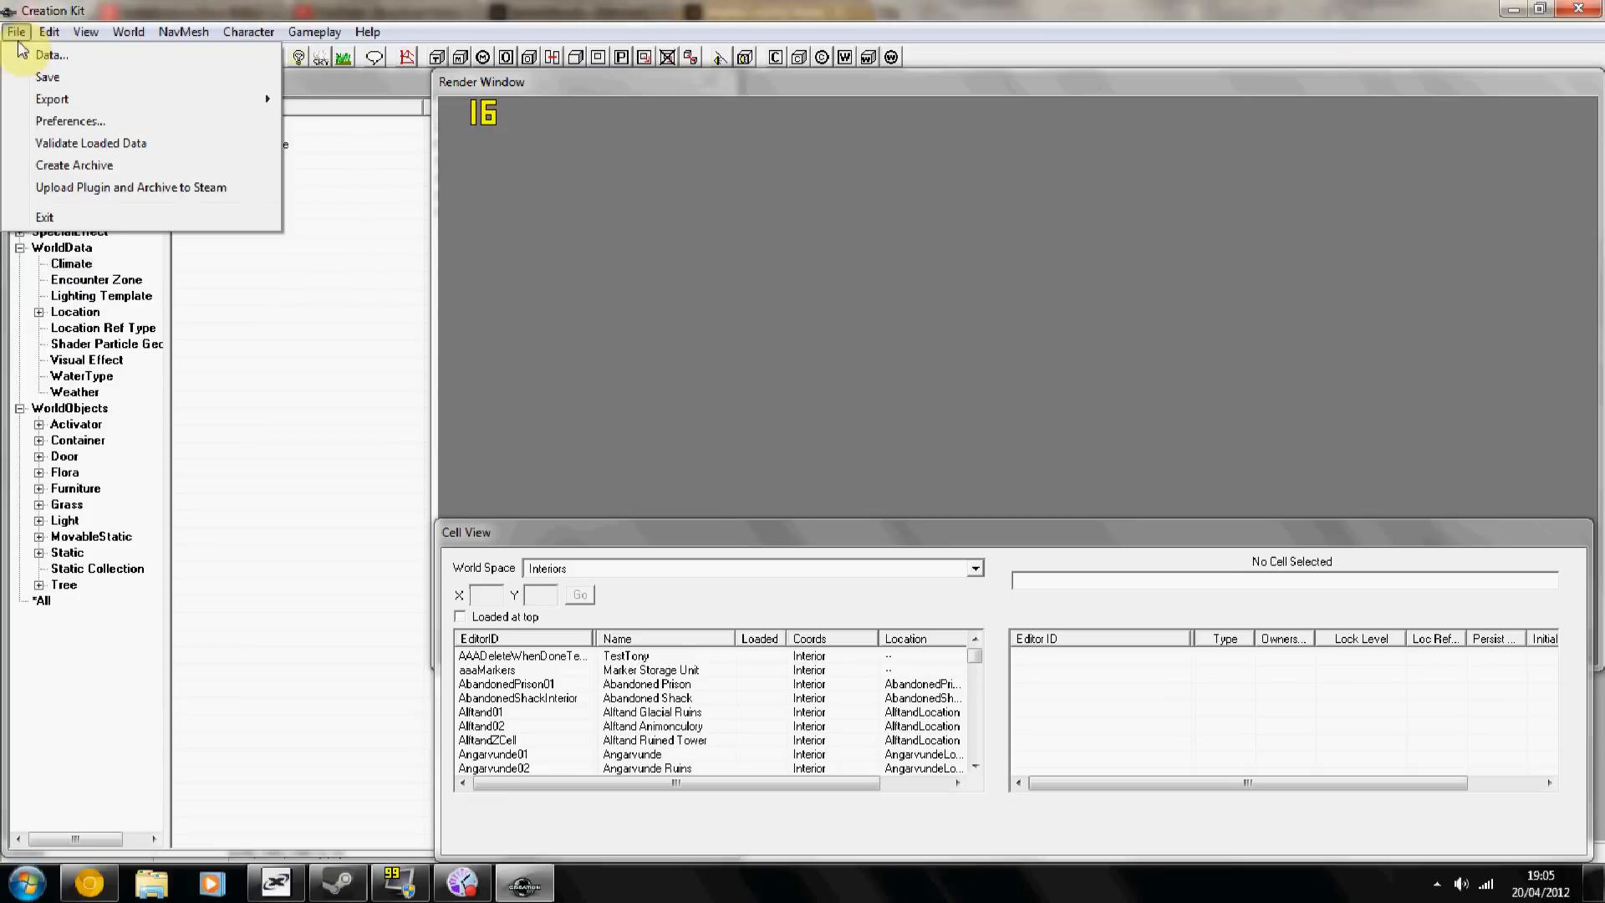
{"action": "left_click", "coordinate": [52, 55]}
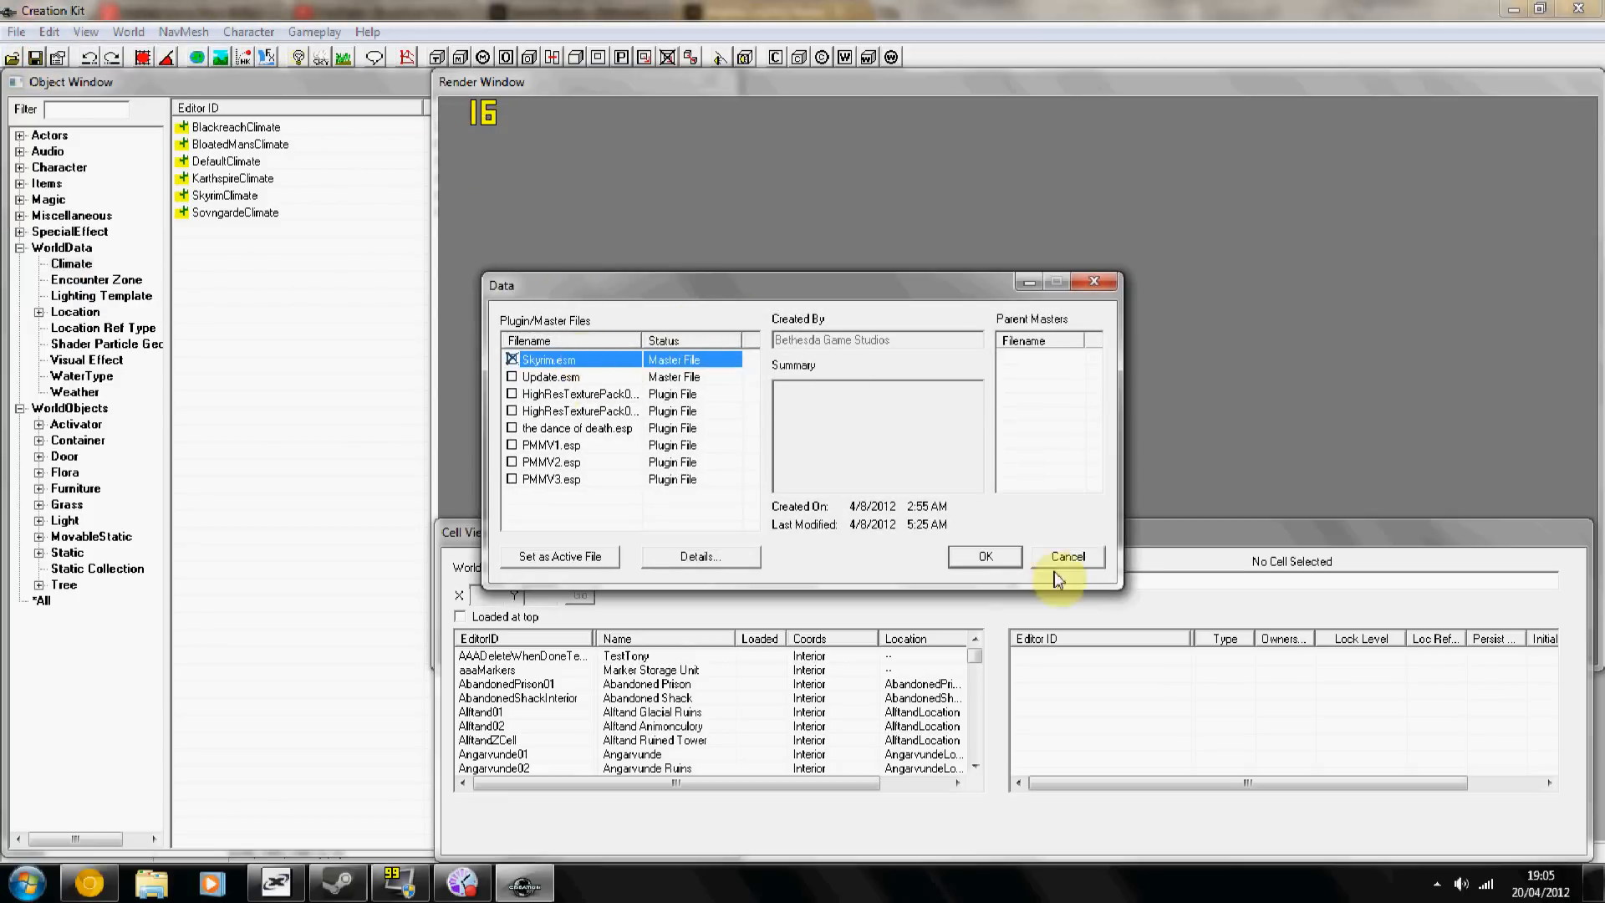
{"action": "left_click", "coordinate": [1067, 555]}
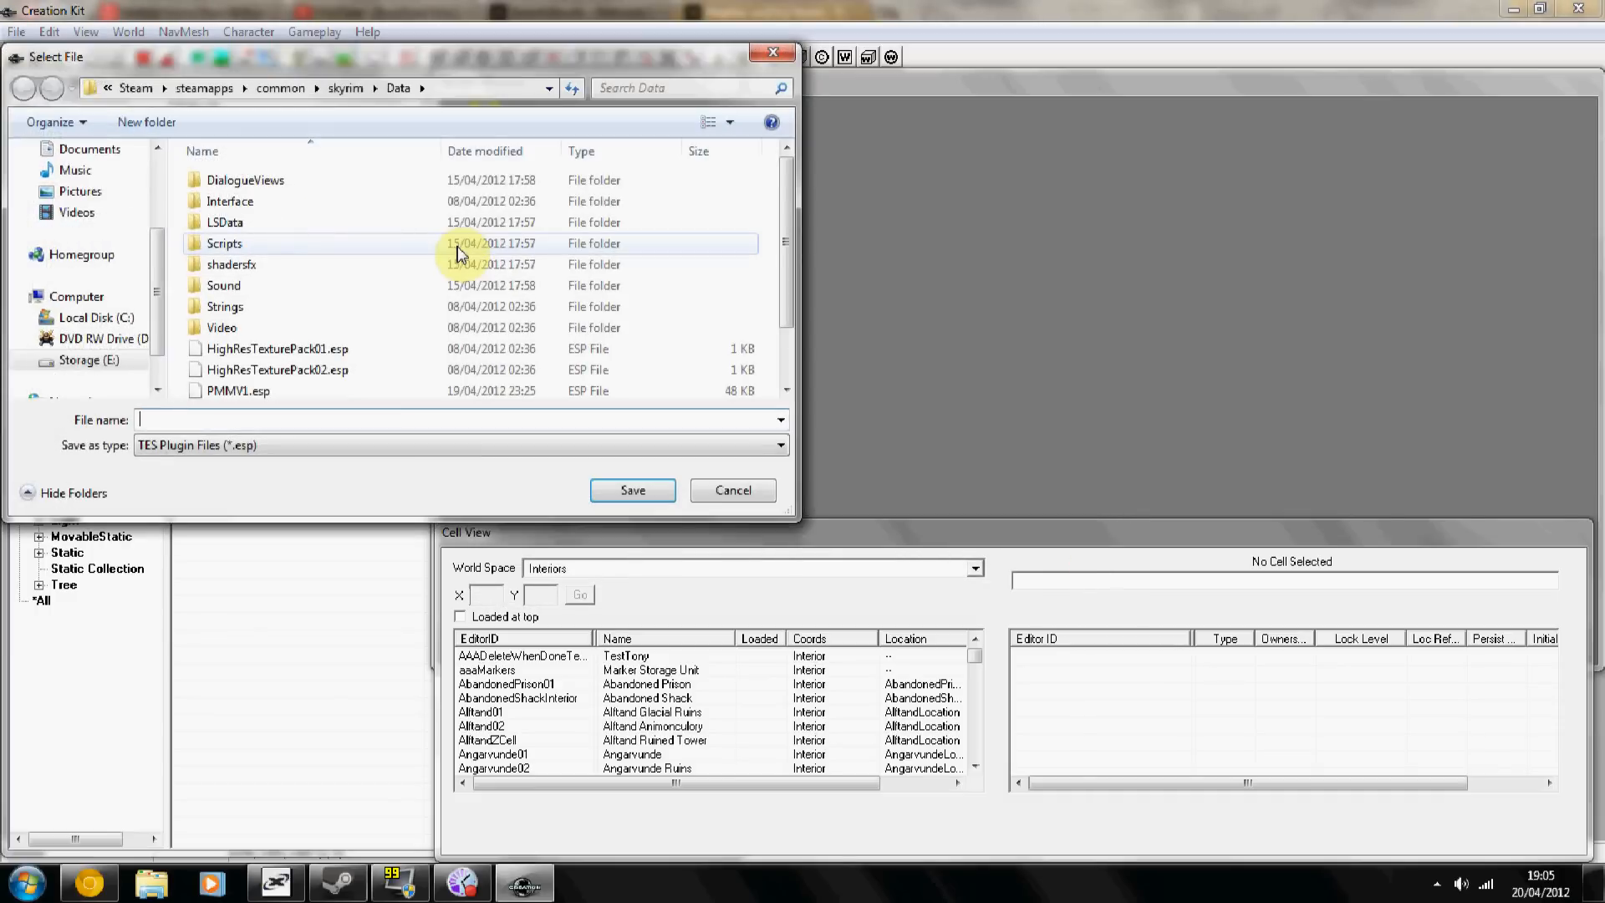
{"action": "type", "text": "TESTINGTHINGS"}
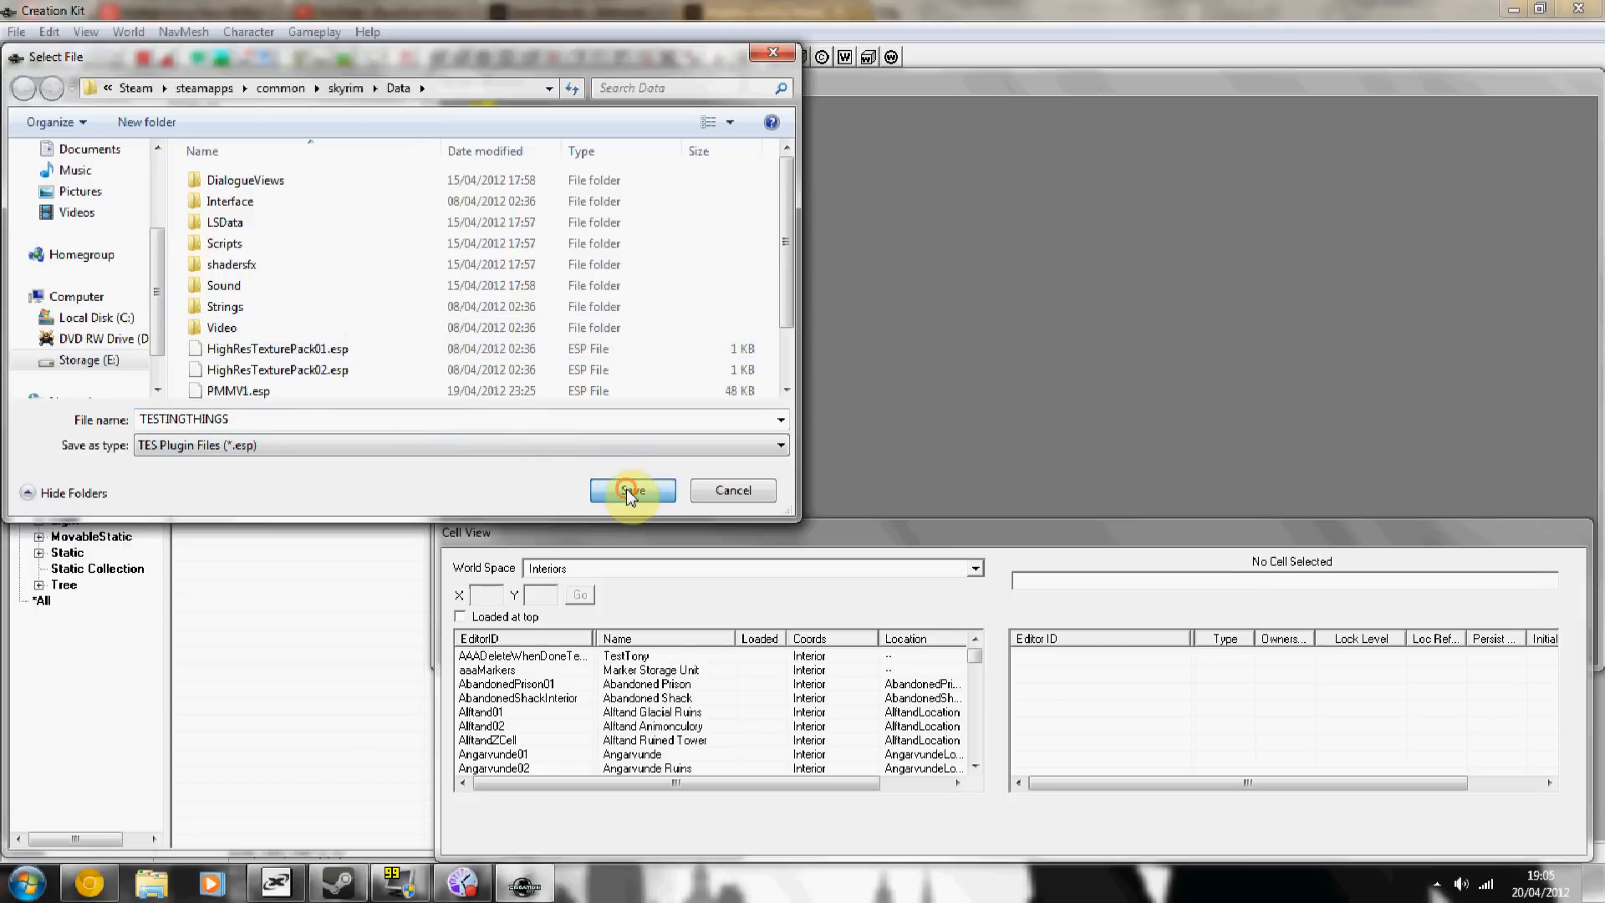
{"action": "left_click", "coordinate": [632, 490]}
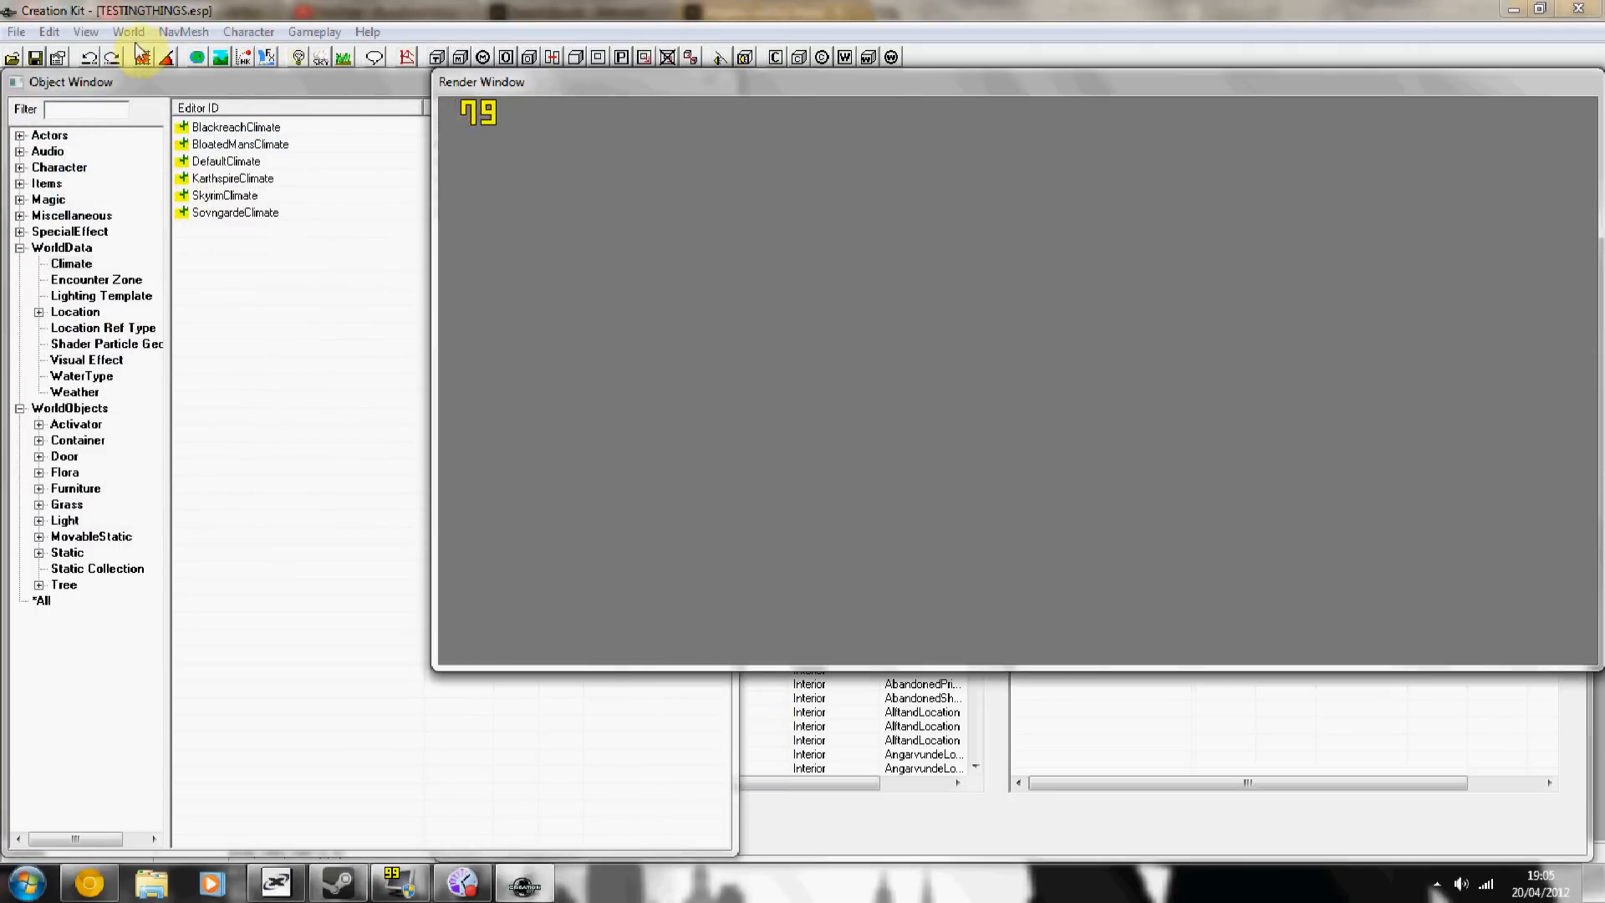
Add a new worldspace with editor ID TESTISLAND in the Worldspaces editor.
{"action": "left_click", "coordinate": [140, 57]}
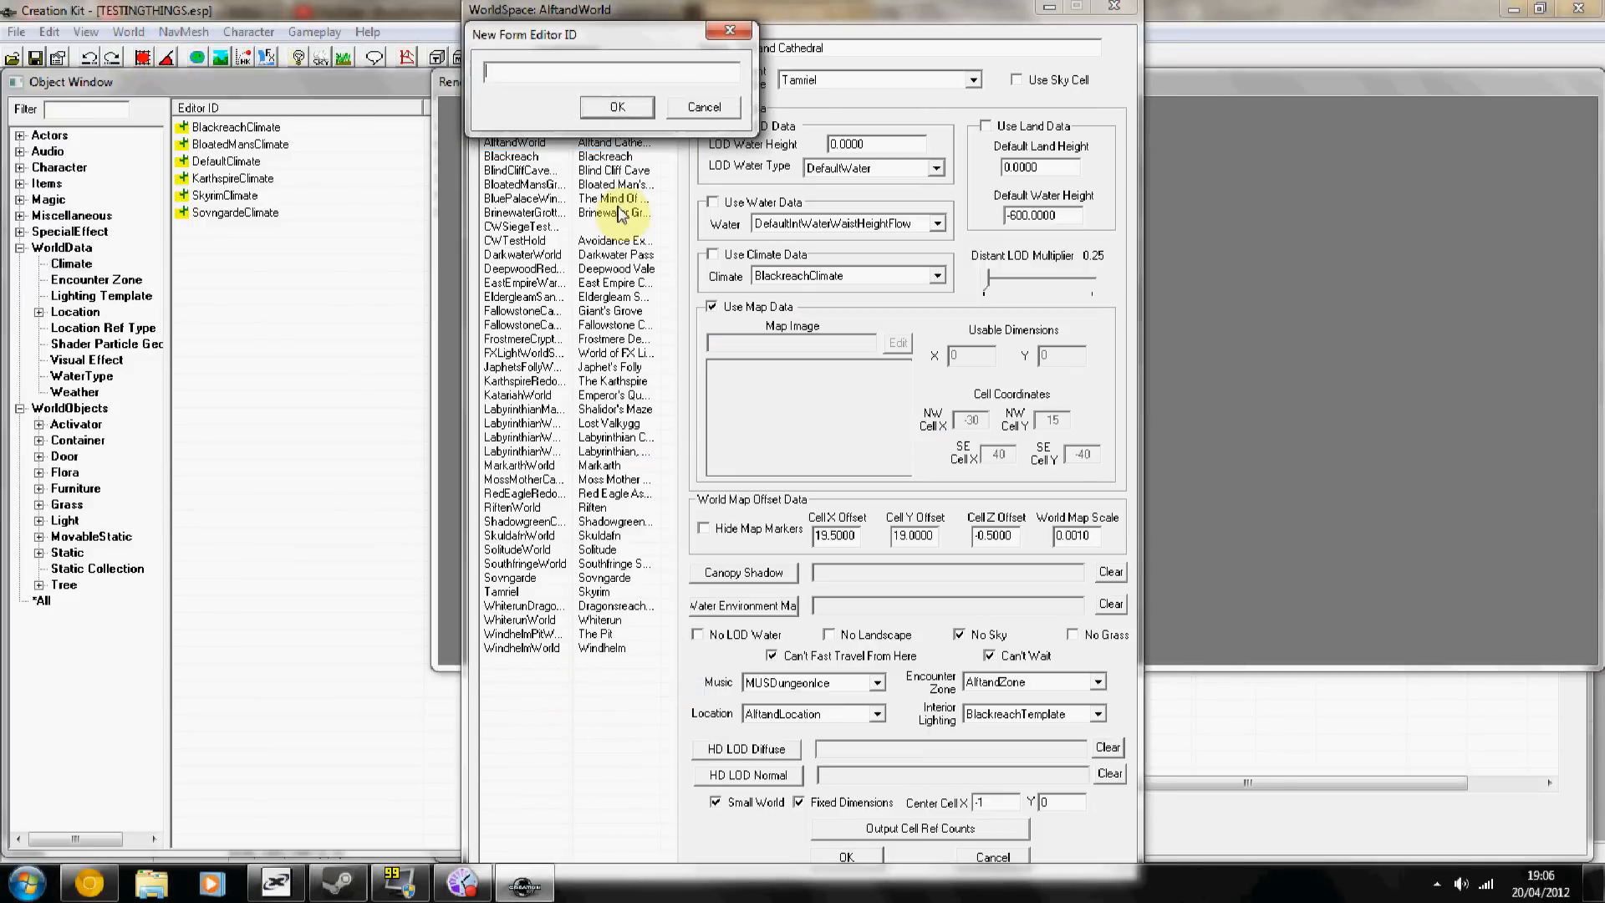
{"action": "type", "text": "TES"}
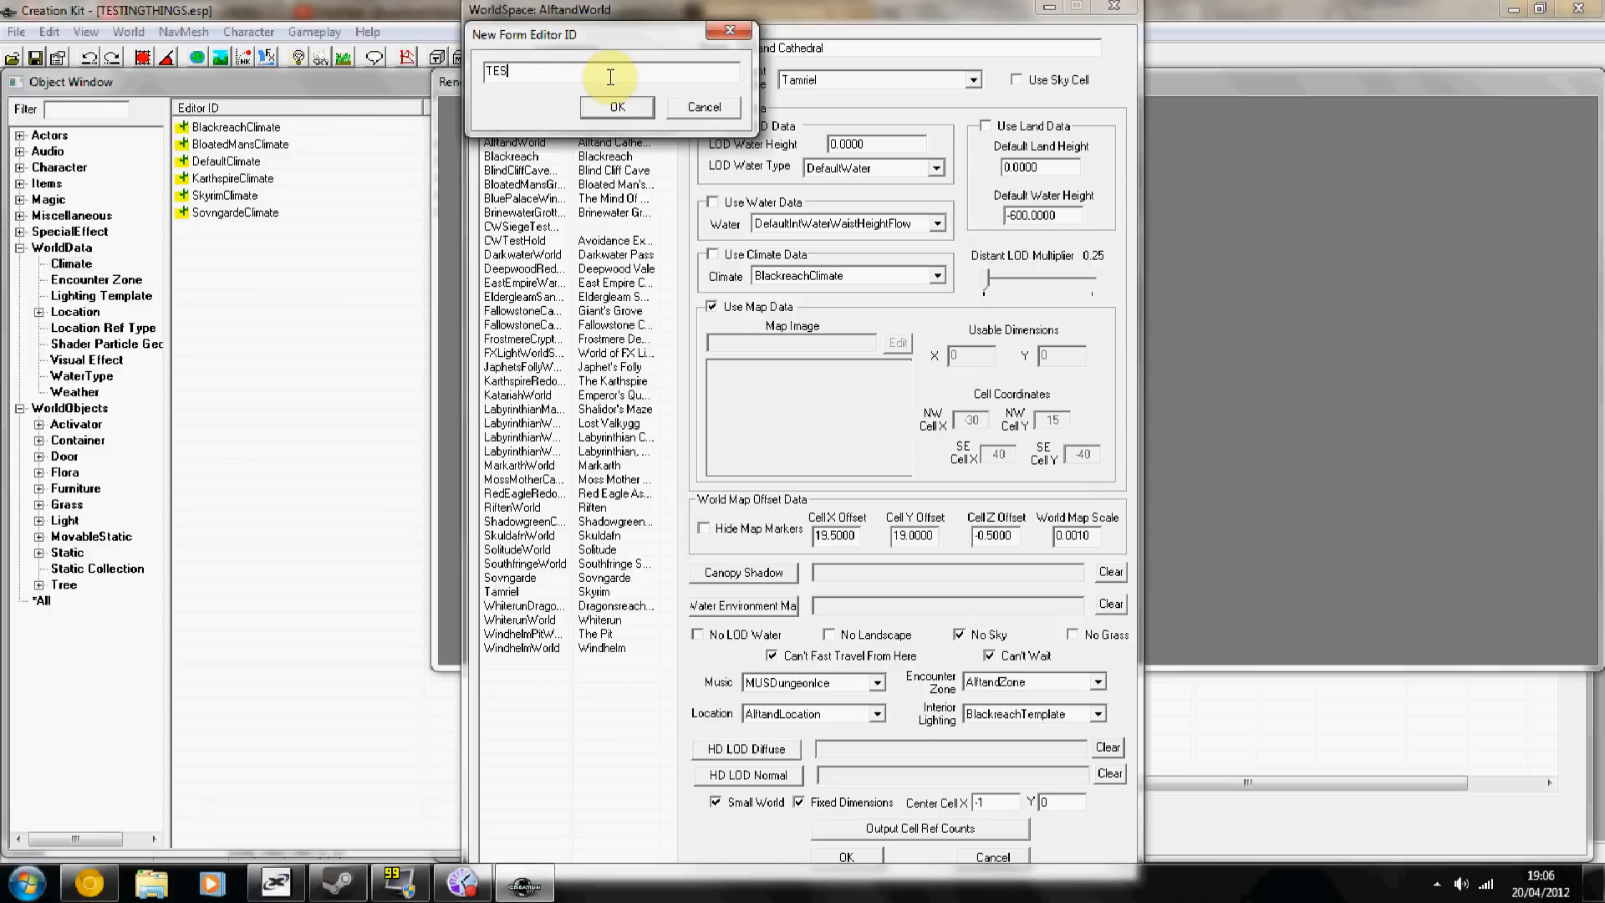
{"action": "type", "text": "ISLAND"}
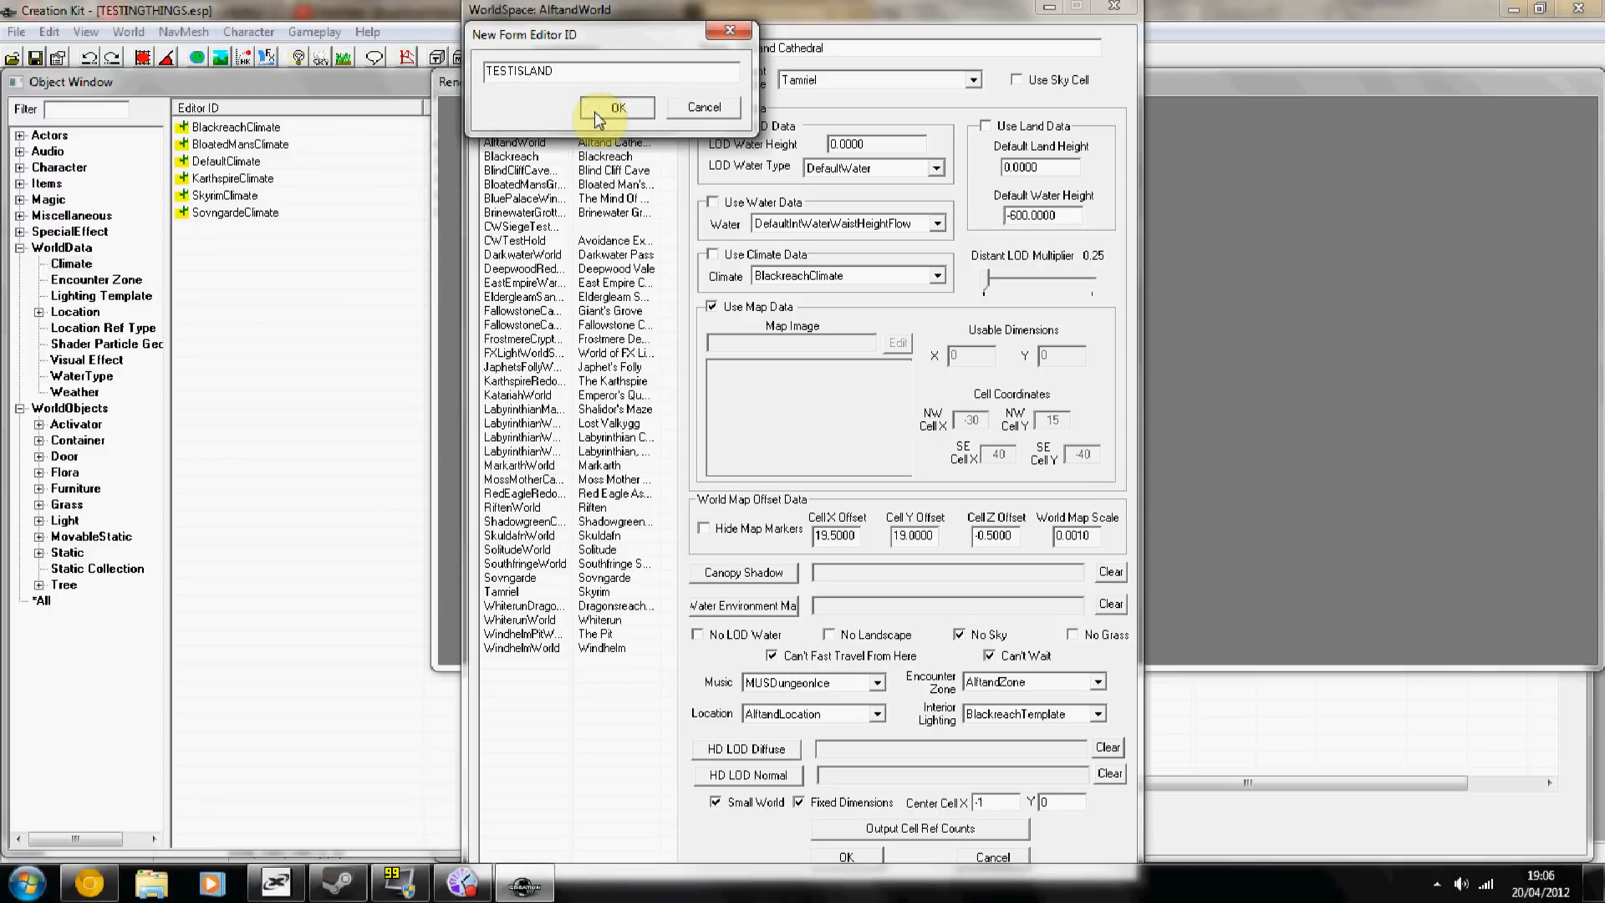
{"action": "left_click", "coordinate": [617, 107]}
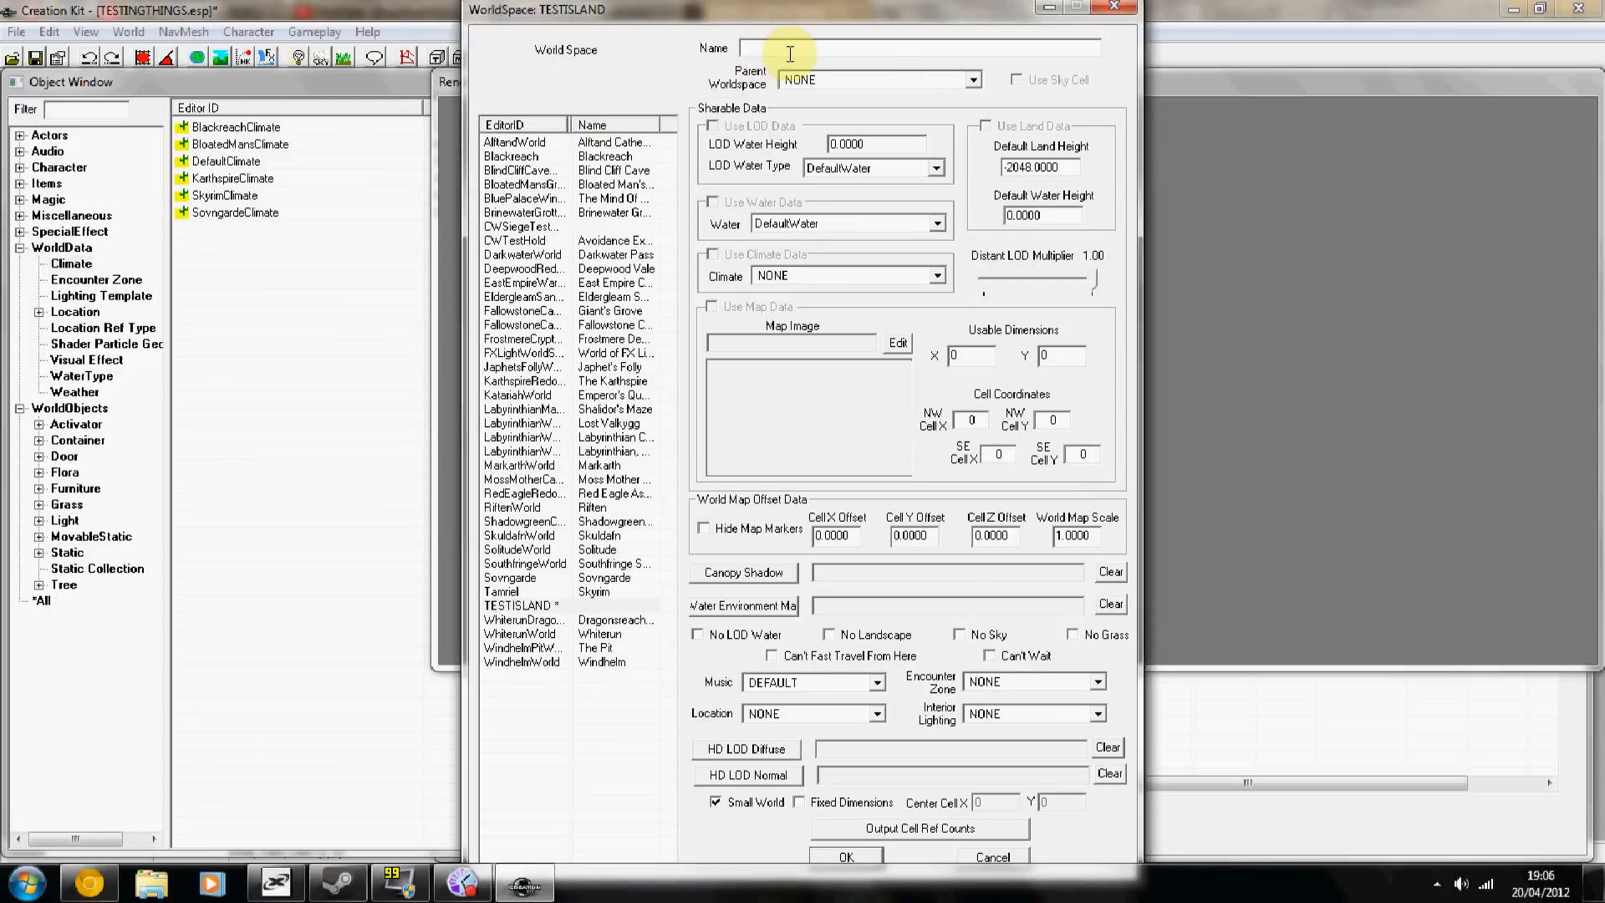
Name the worldspace 'test island', set its parent to Tamriel, and confirm the settings.
{"action": "type", "text": "test island oekoleoloel"}
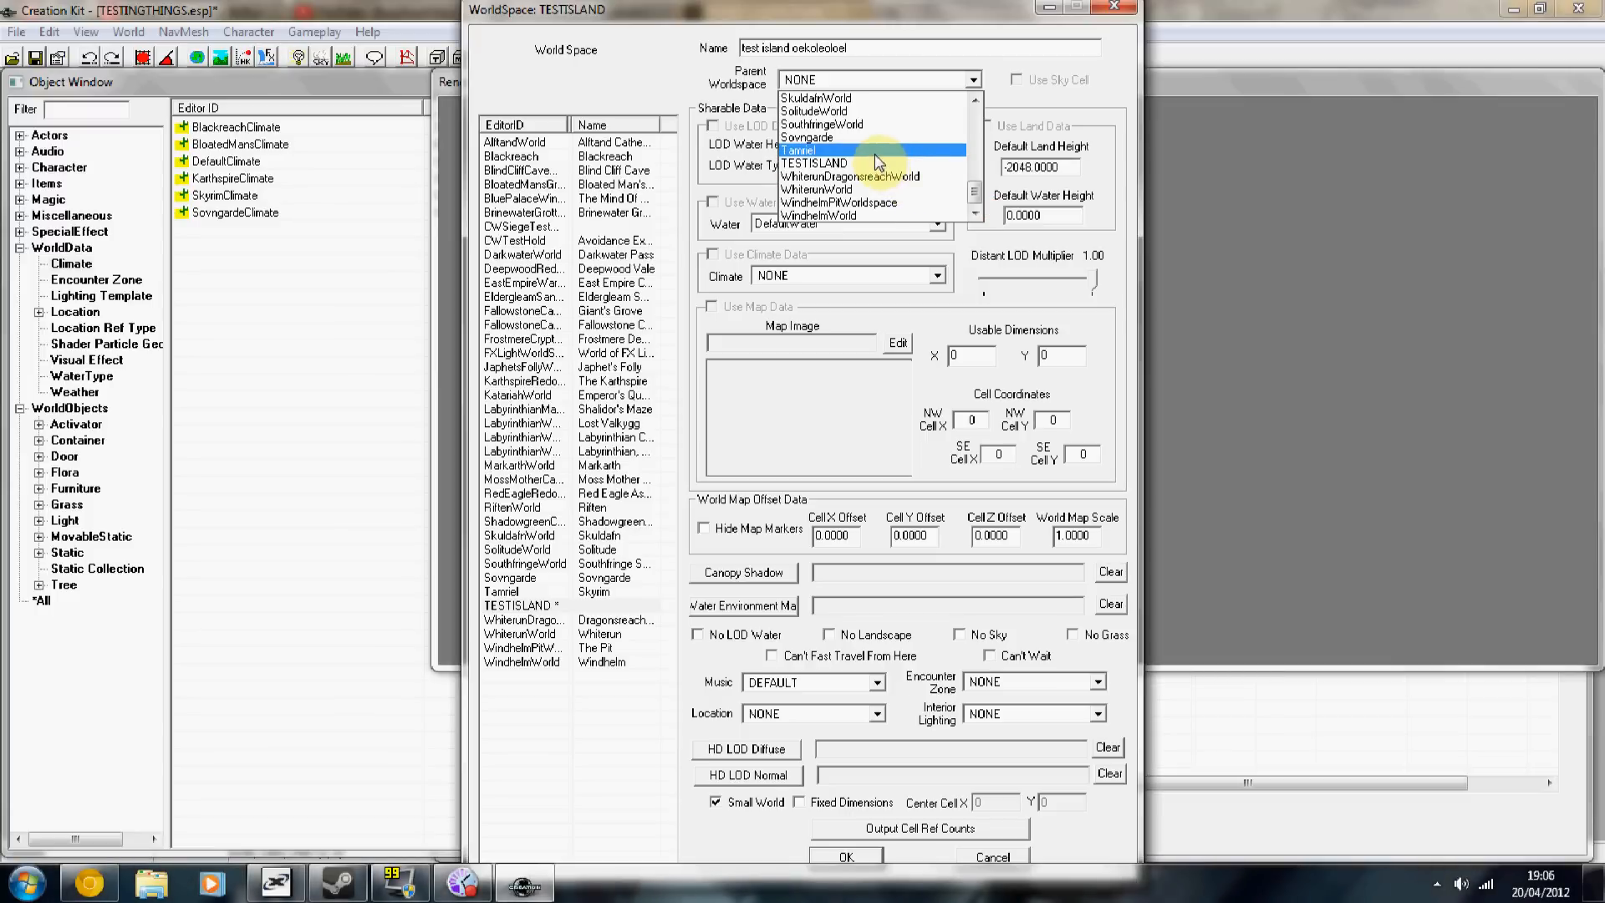
{"action": "left_click", "coordinate": [809, 151]}
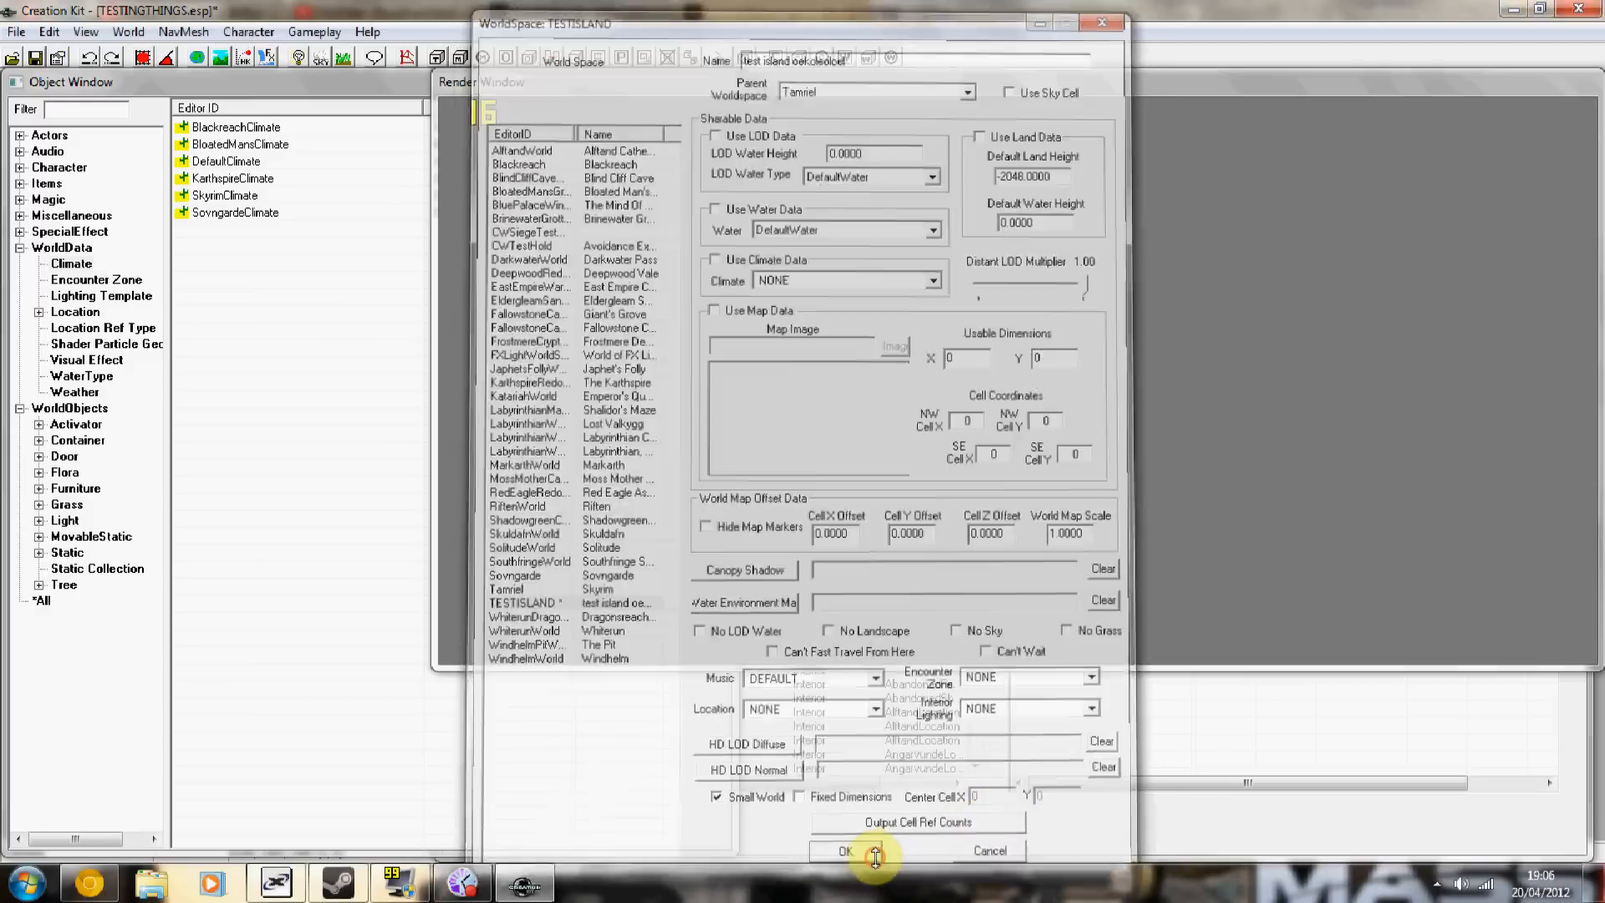
{"action": "left_click", "coordinate": [846, 851]}
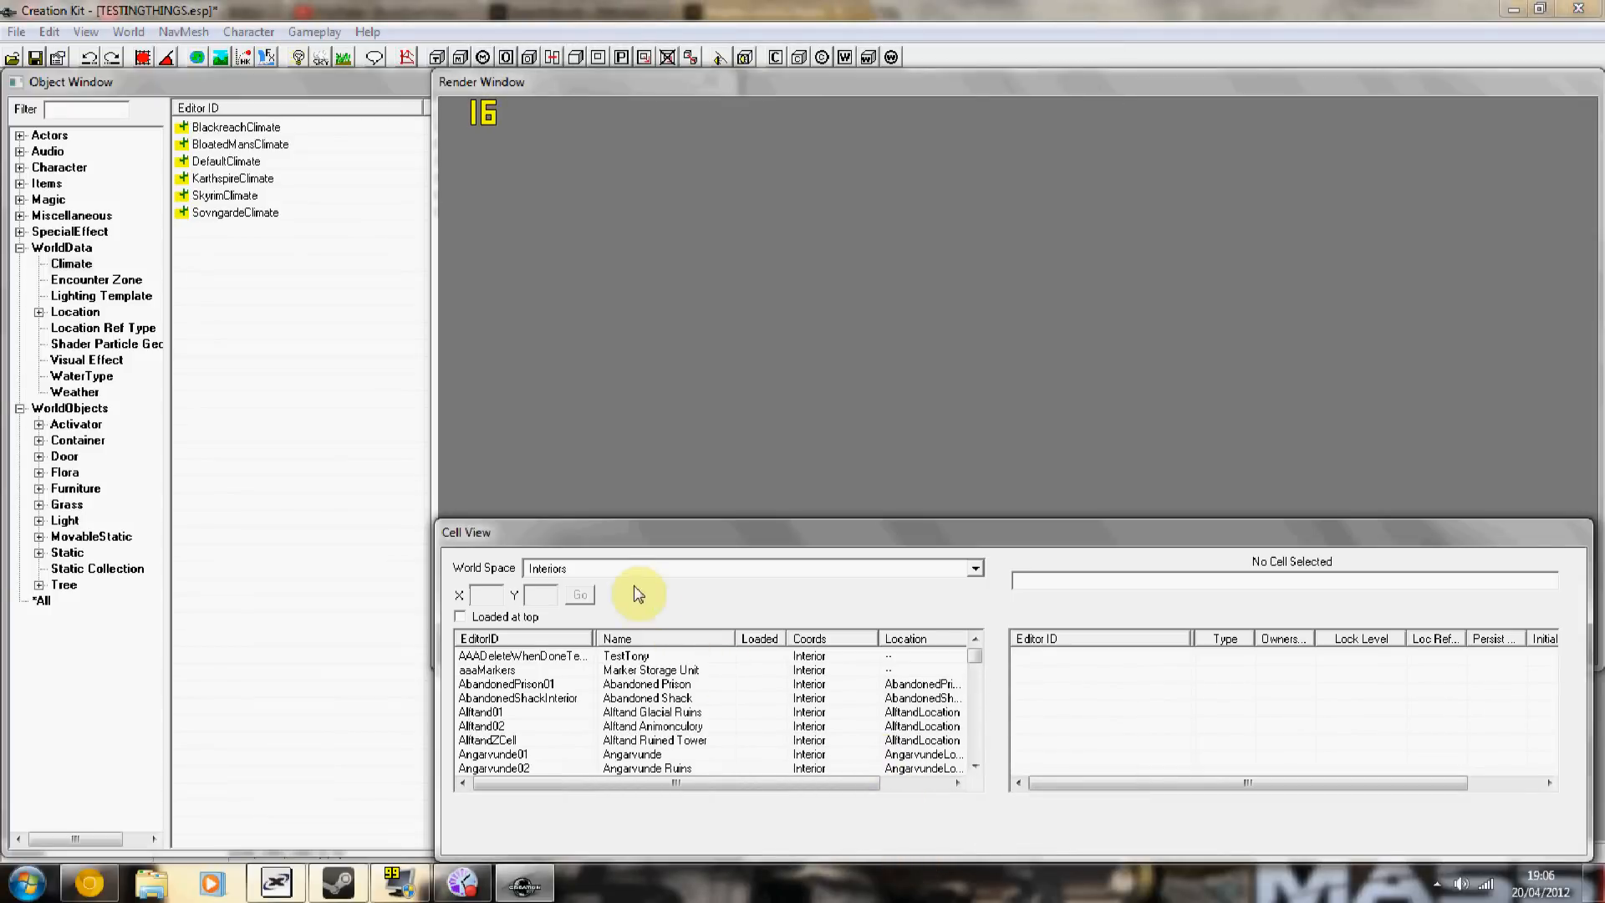
Switch the Cell View's World Space from Interiors to TESTISLAND.
{"action": "left_click", "coordinate": [970, 569]}
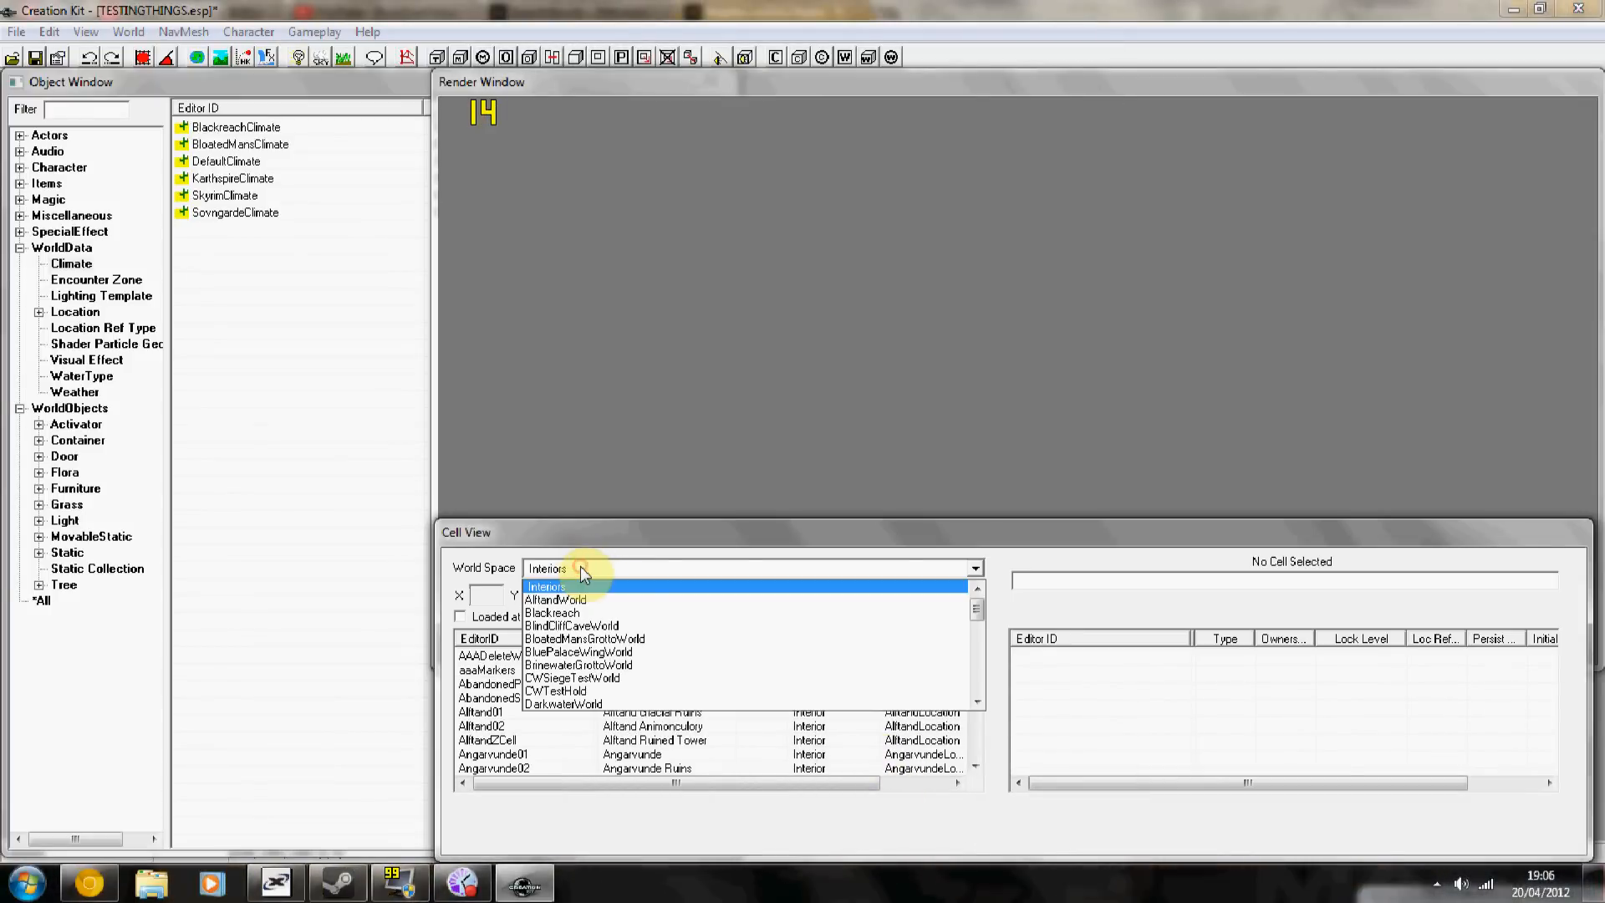
{"action": "left_click", "coordinate": [973, 701]}
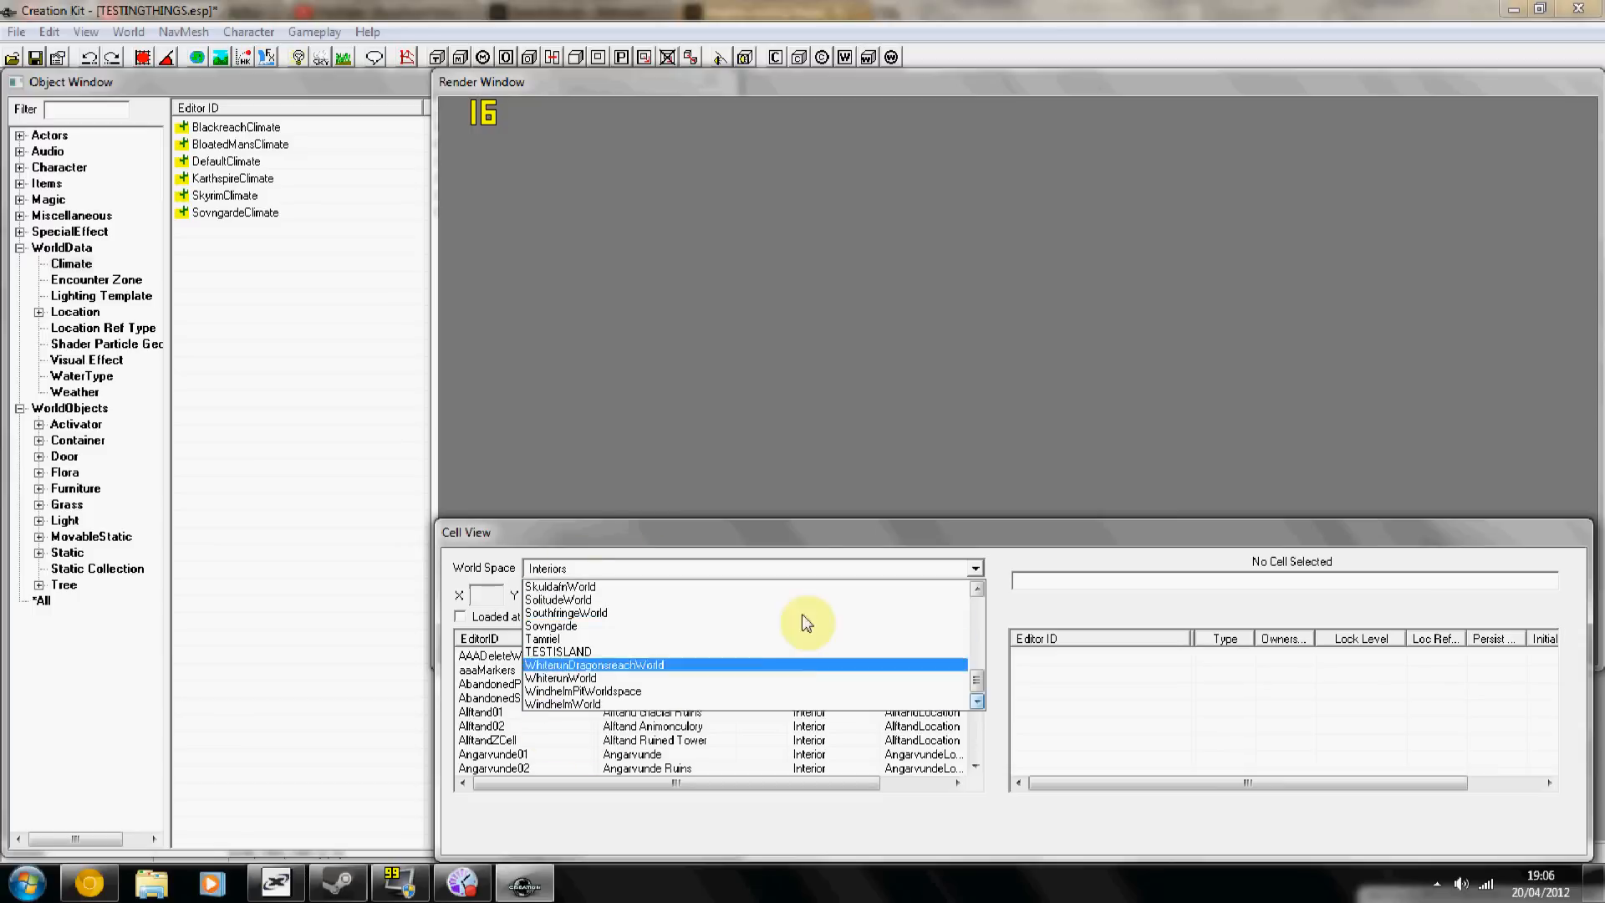
{"action": "left_click", "coordinate": [559, 651]}
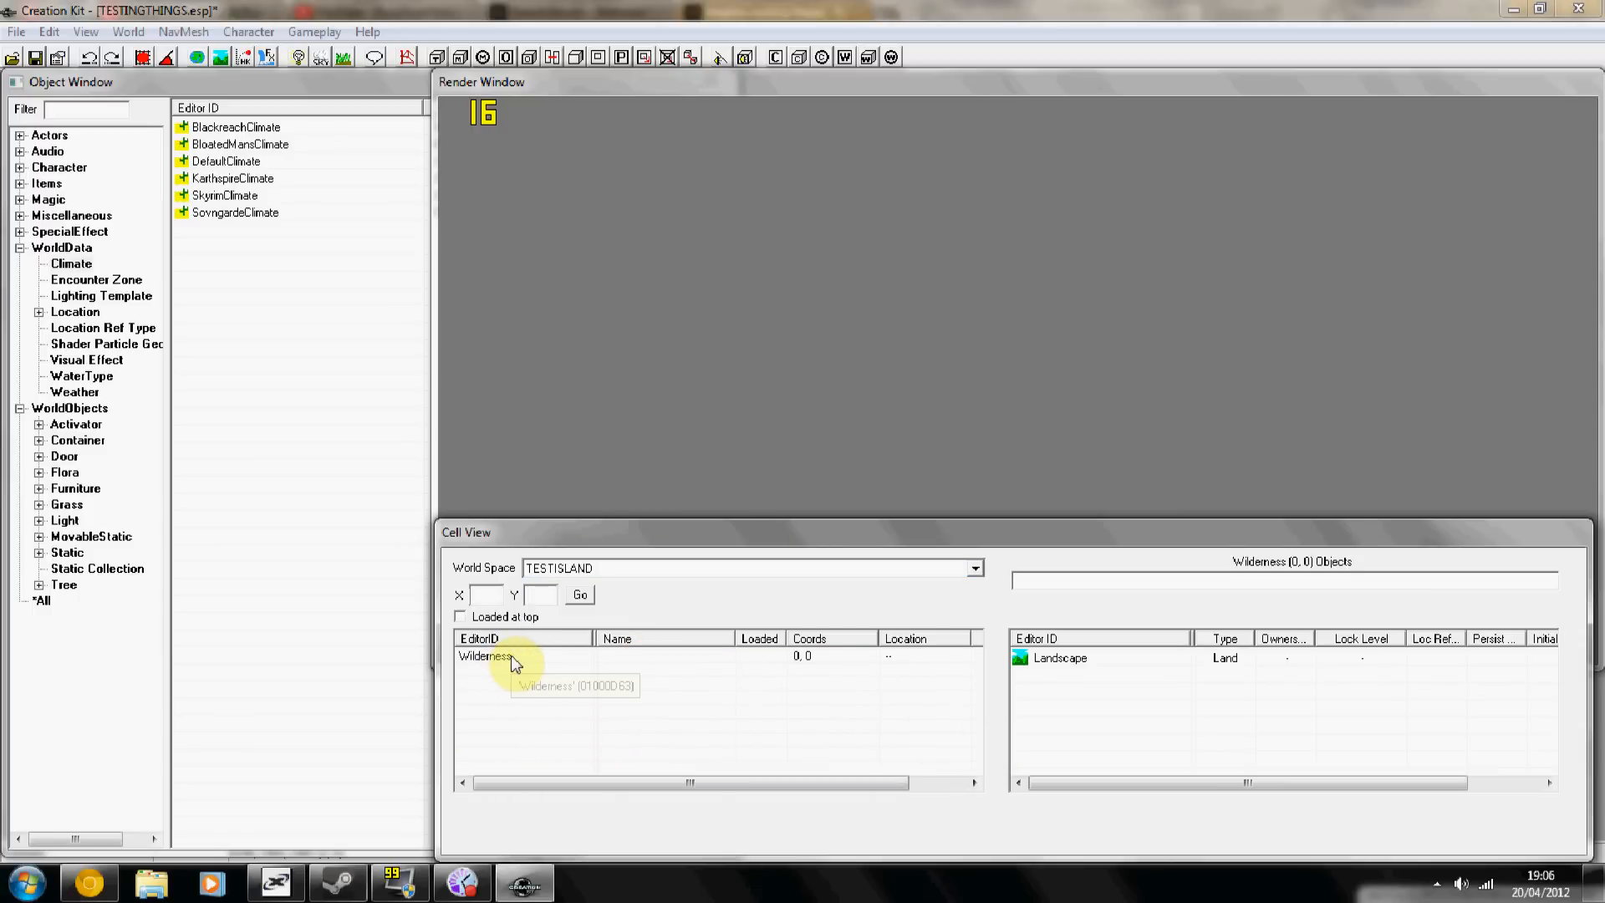
Load the Wilderness 0,0 cell so its terrain shows in the render window.
{"action": "double_click", "coordinate": [485, 655]}
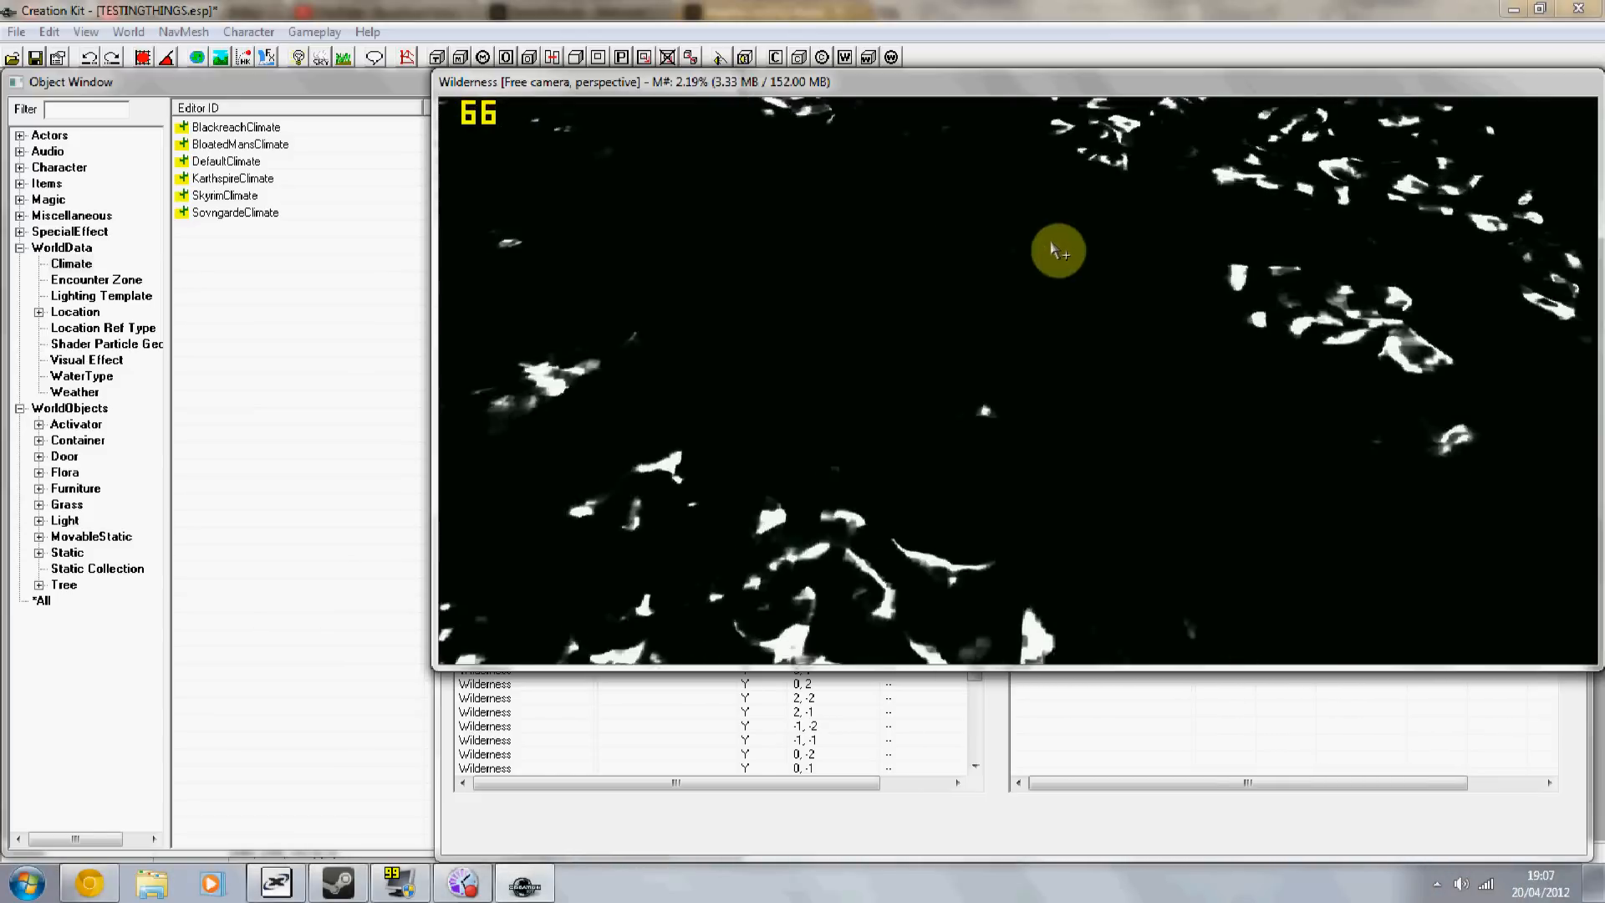
{"action": "left_click", "coordinate": [484, 655]}
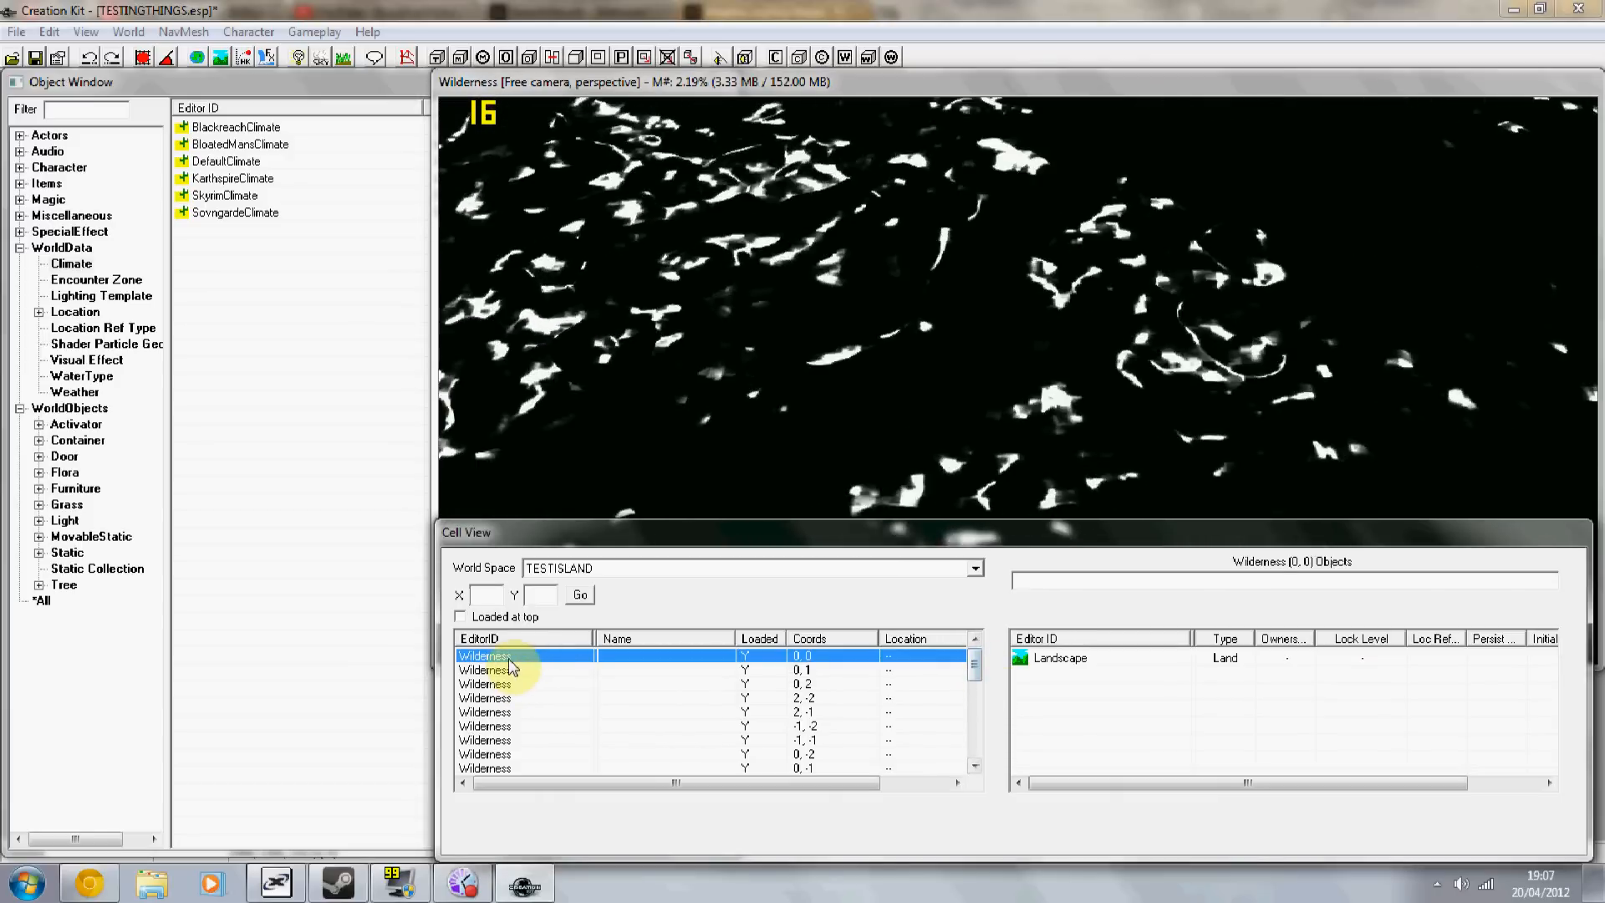
{"action": "double_click", "coordinate": [484, 656]}
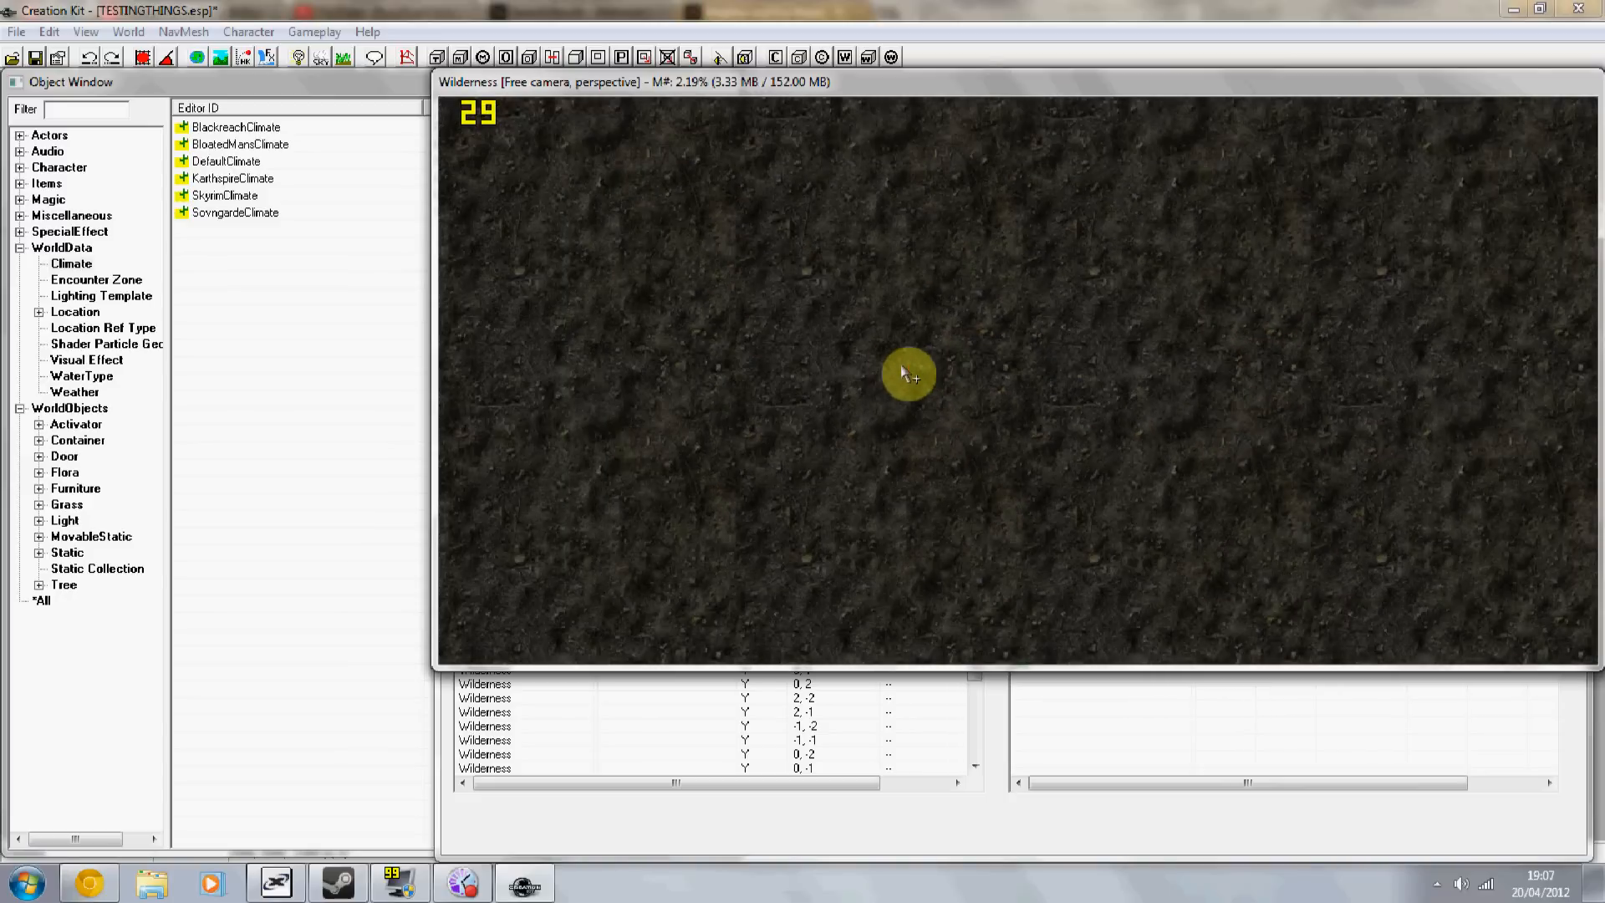
{"action": "left_click", "coordinate": [974, 763]}
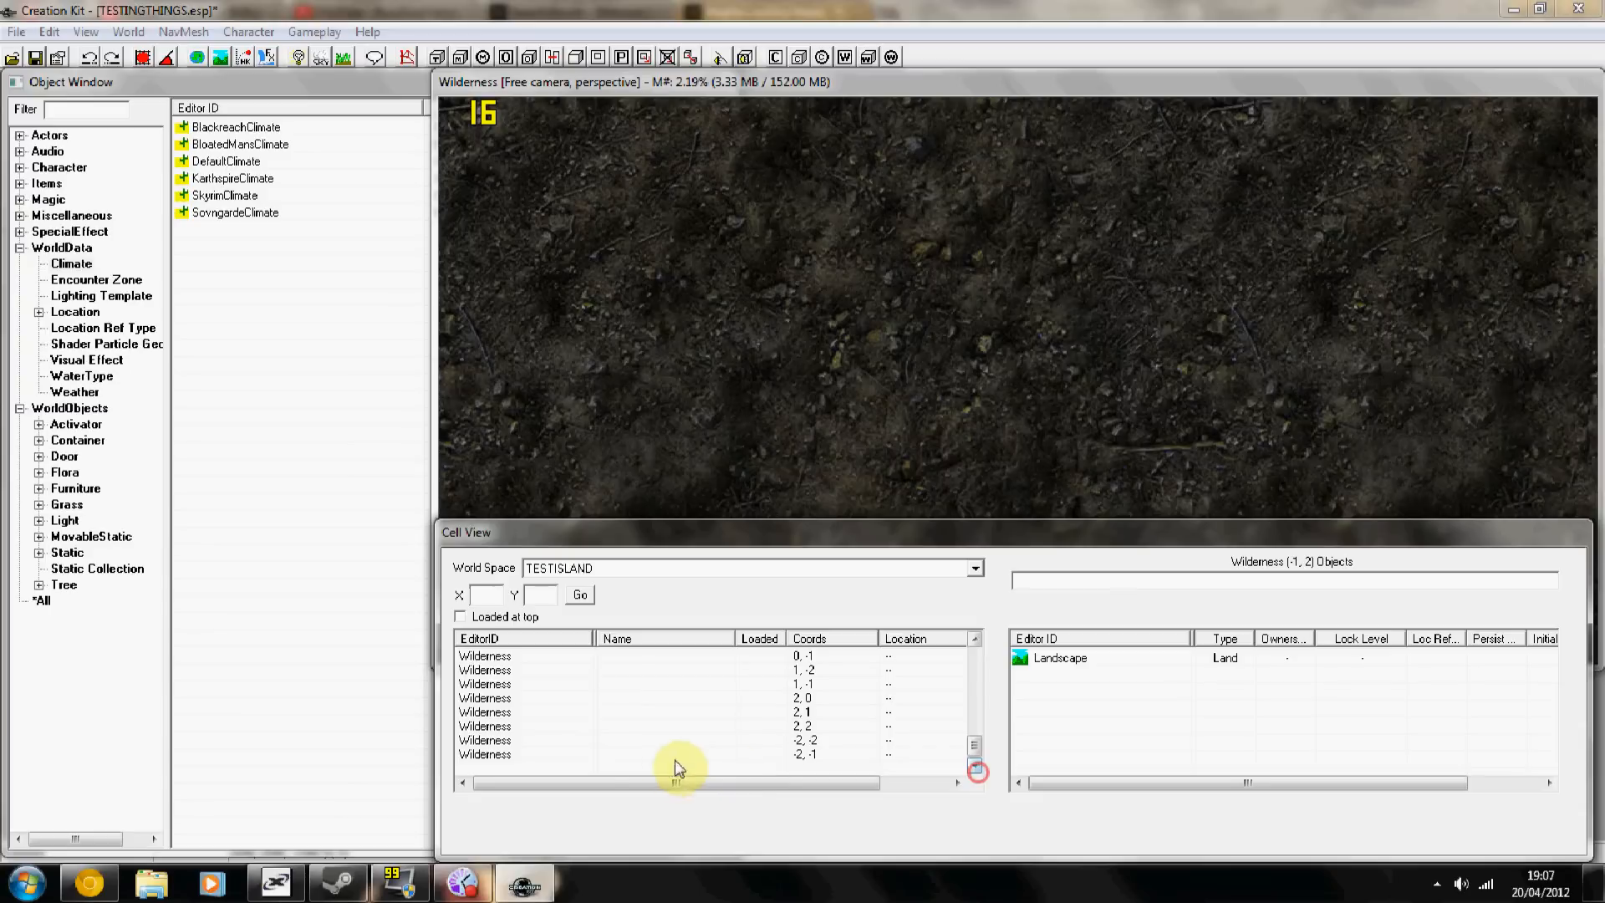
Select the Wilderness -1,-3 cell and change its editor ID to 'test'.
{"action": "left_click", "coordinate": [973, 721]}
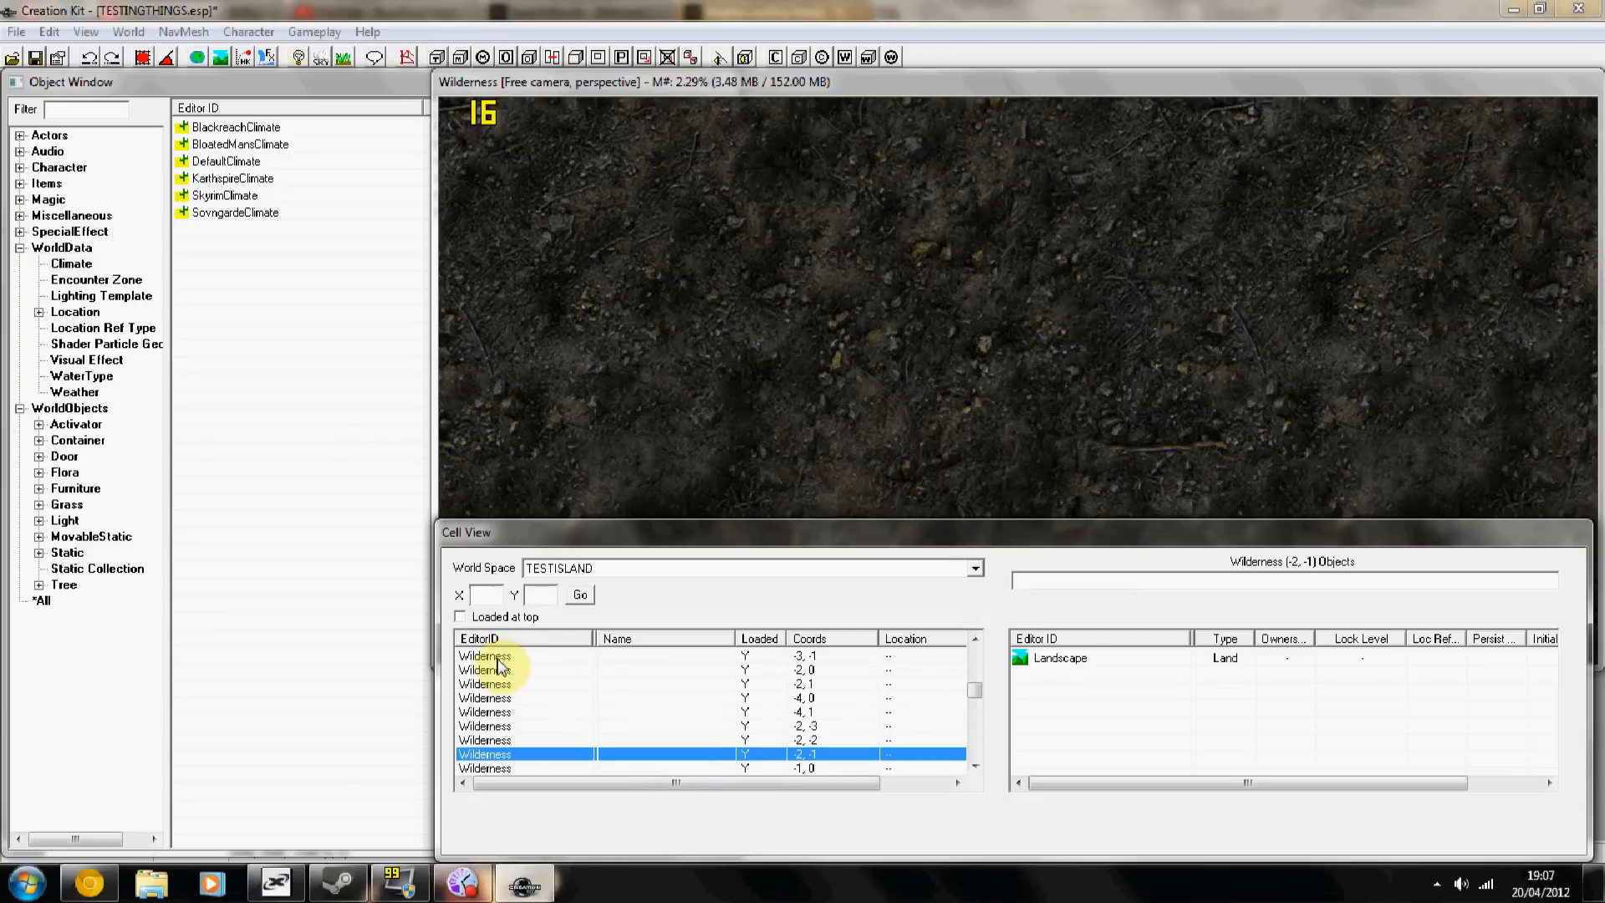
{"action": "left_click", "coordinate": [973, 671]}
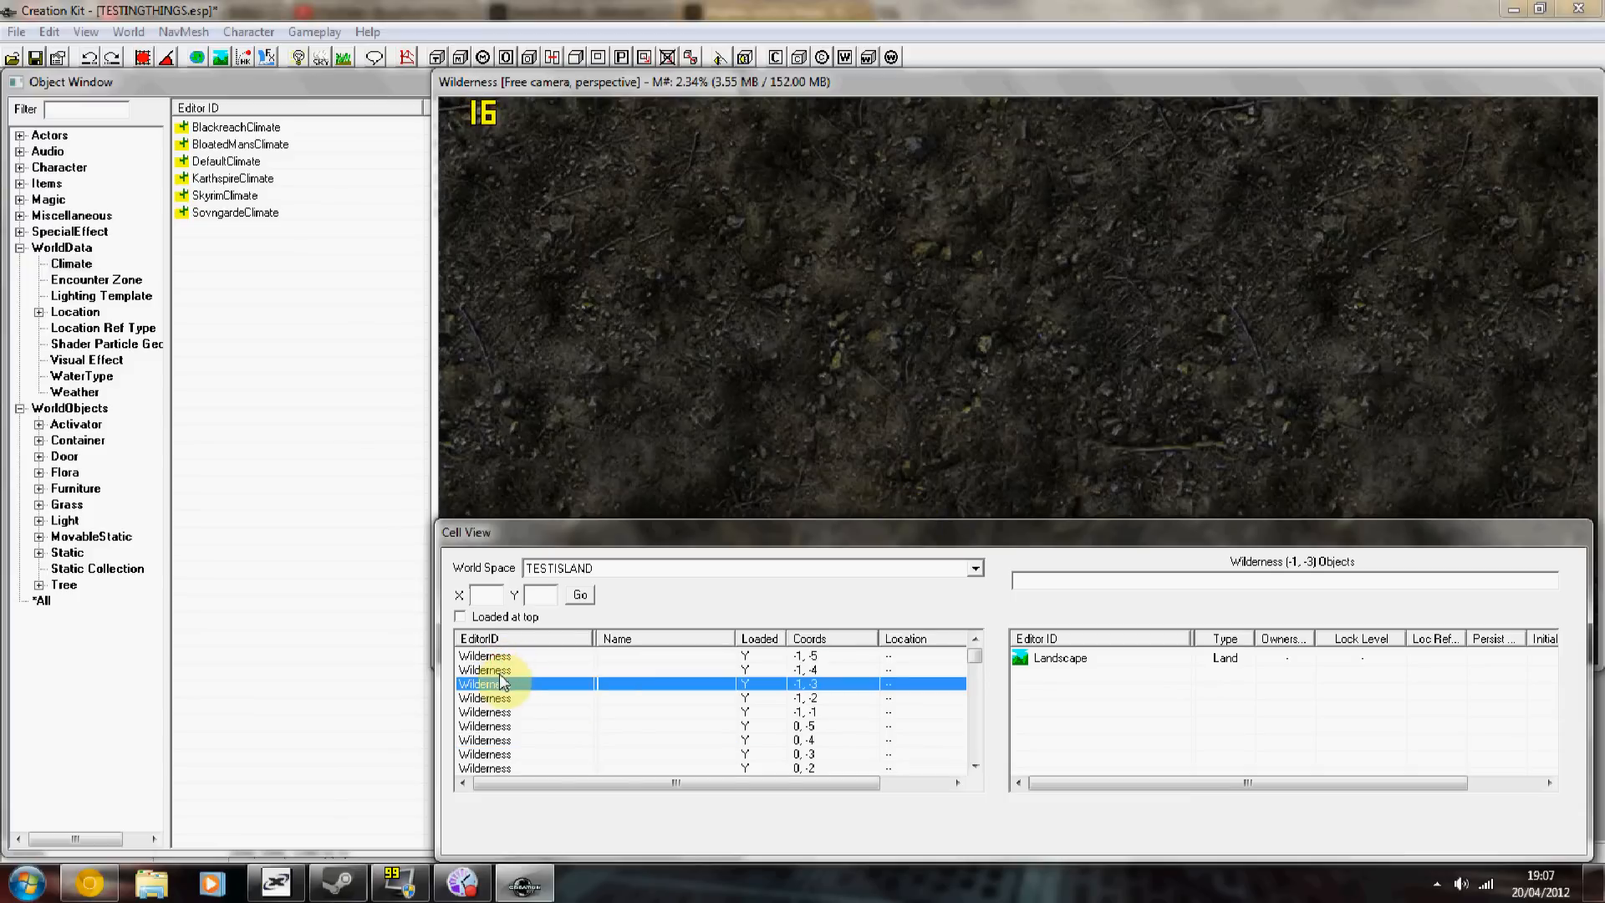
{"action": "double_click", "coordinate": [485, 684]}
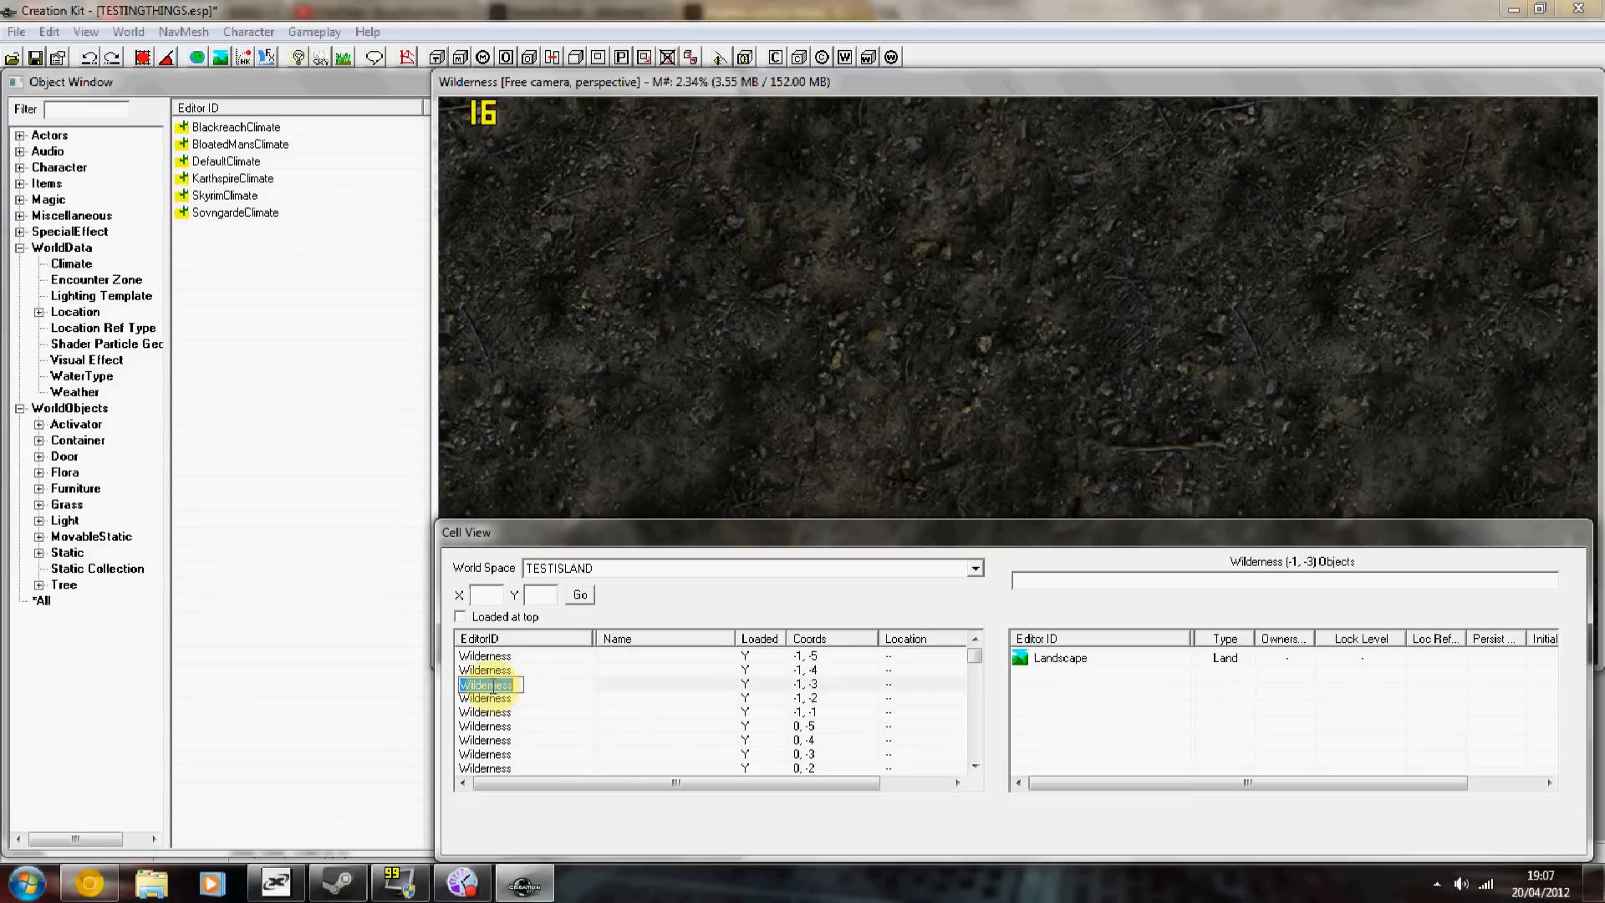
{"action": "type", "text": "test"}
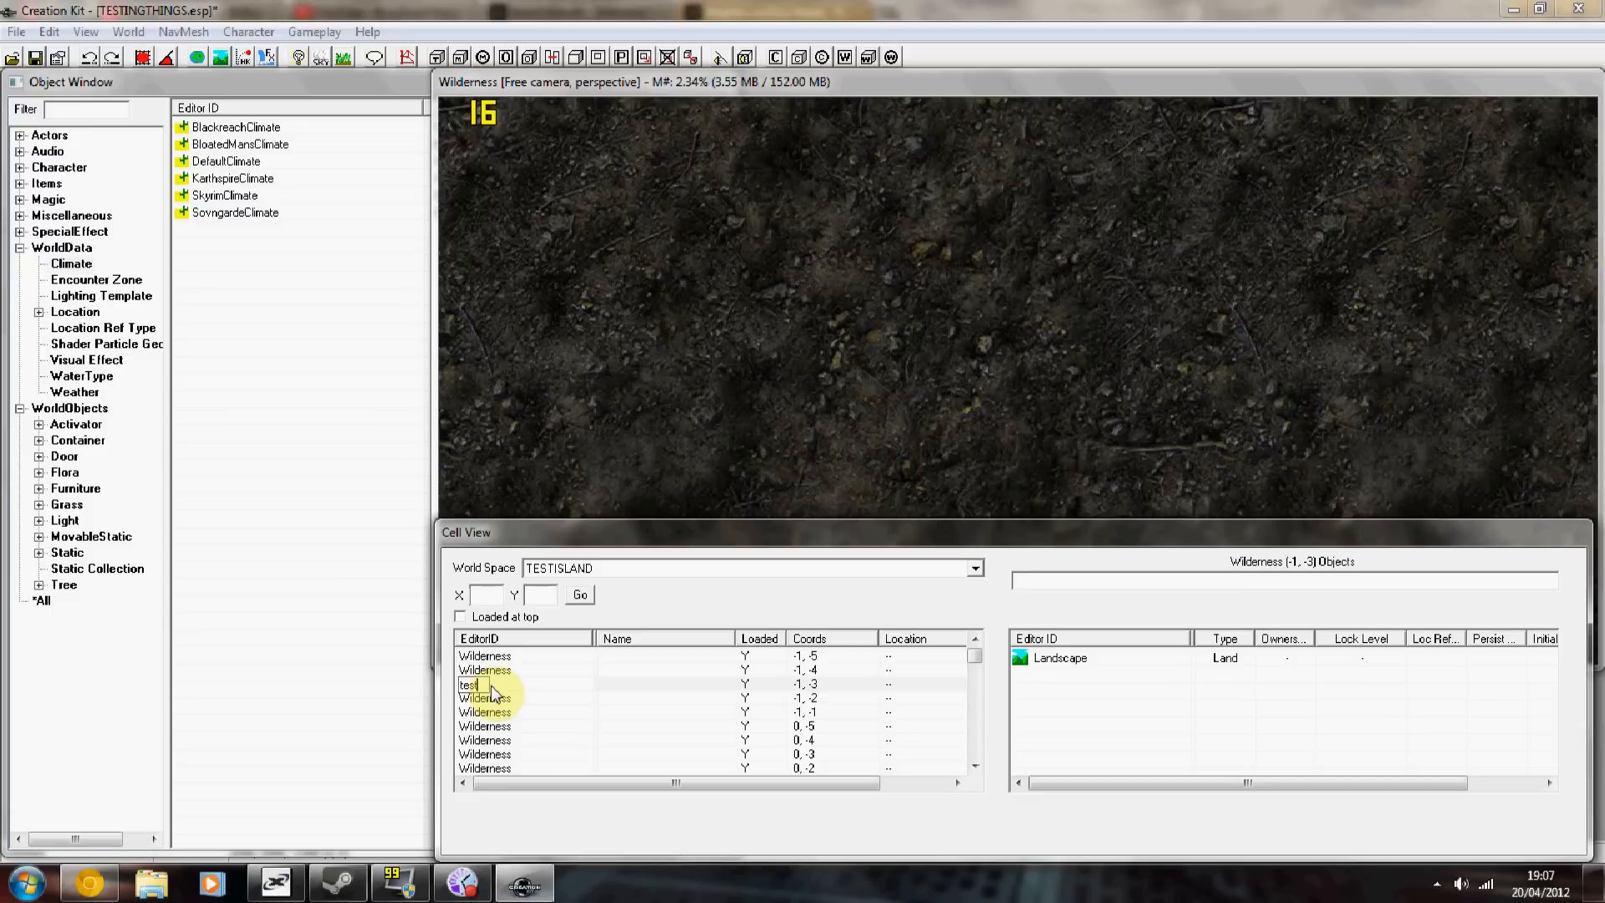